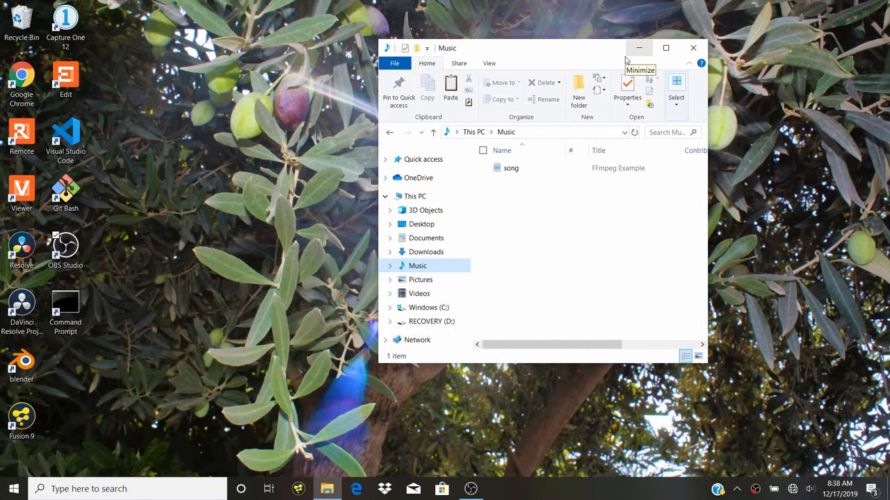
mouse_move(625, 58)
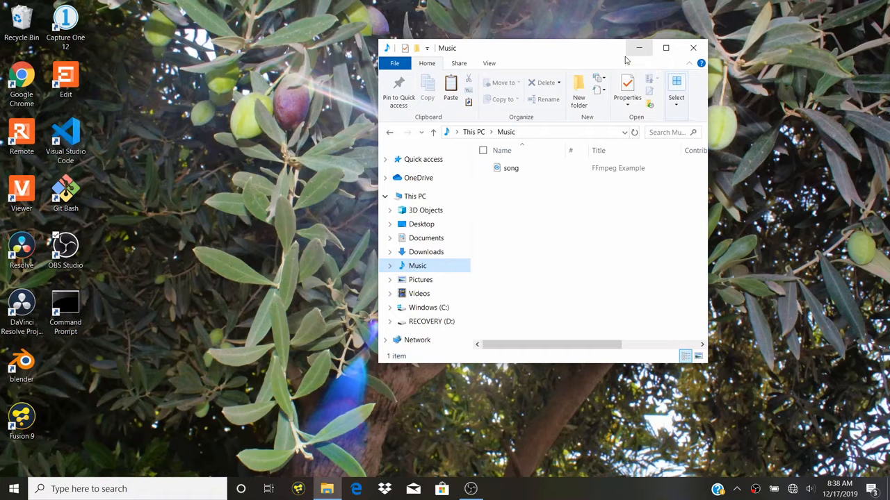
mouse_move(599, 78)
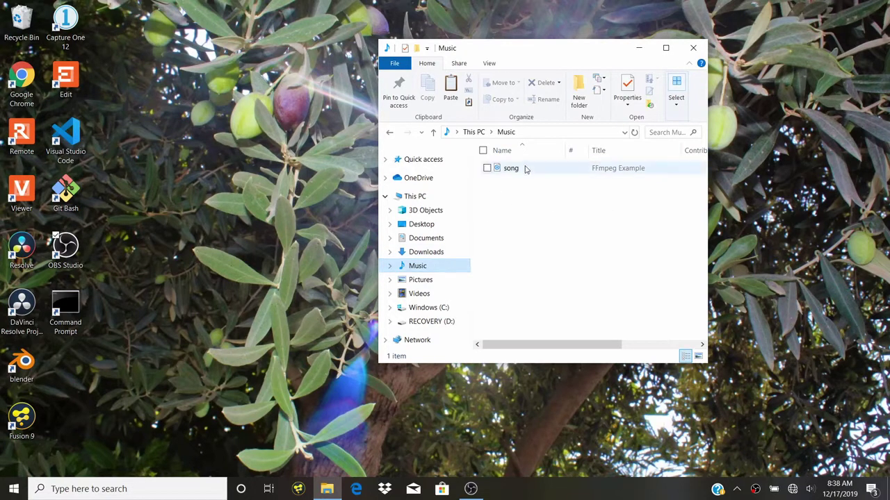
mouse_move(512, 168)
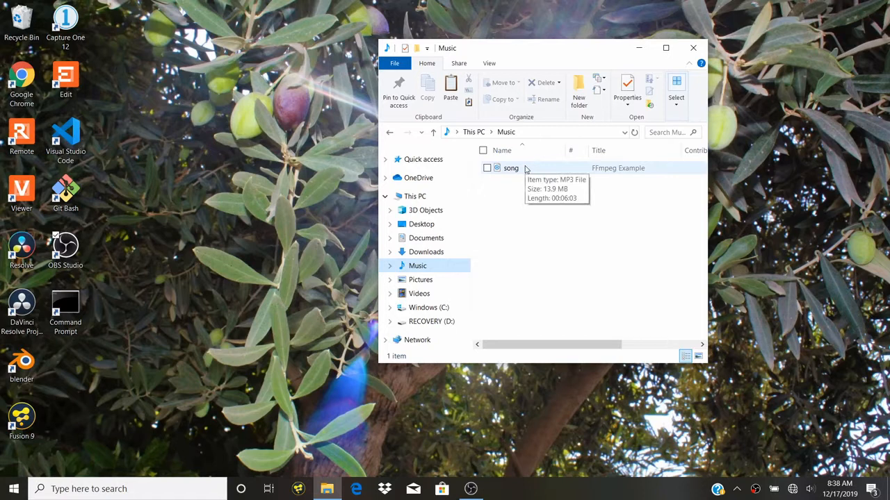
mouse_move(506, 172)
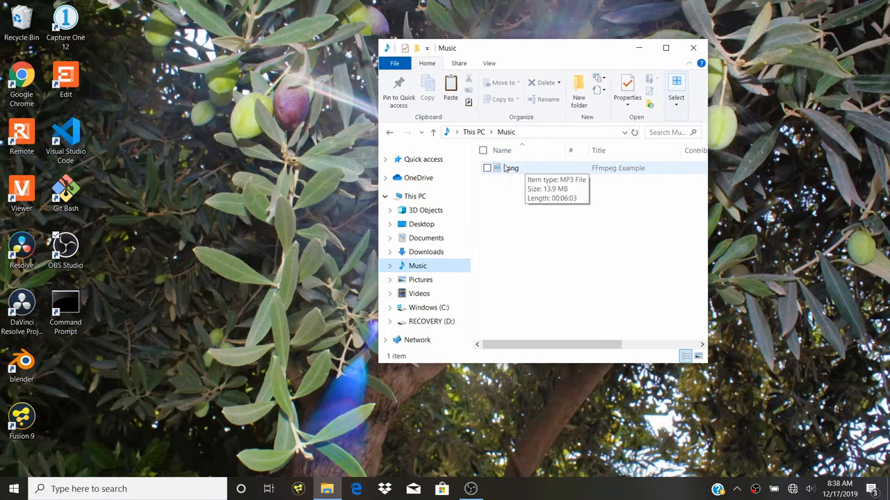
mouse_move(509, 172)
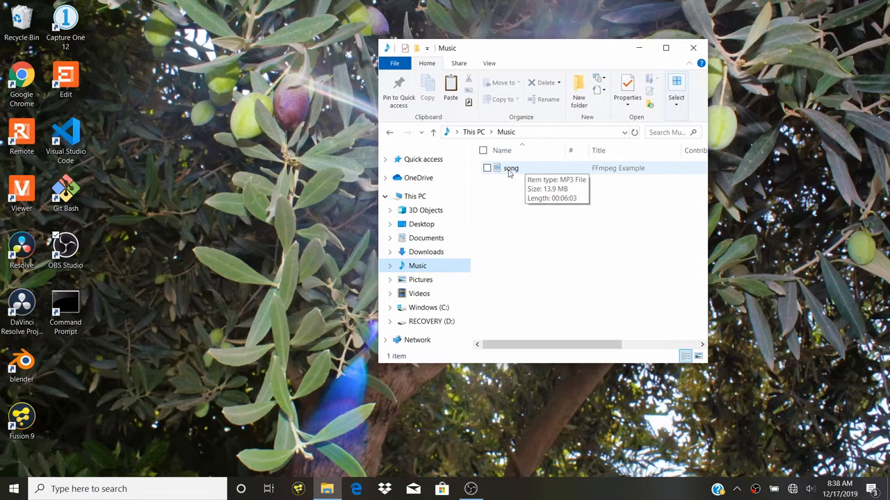
mouse_move(515, 172)
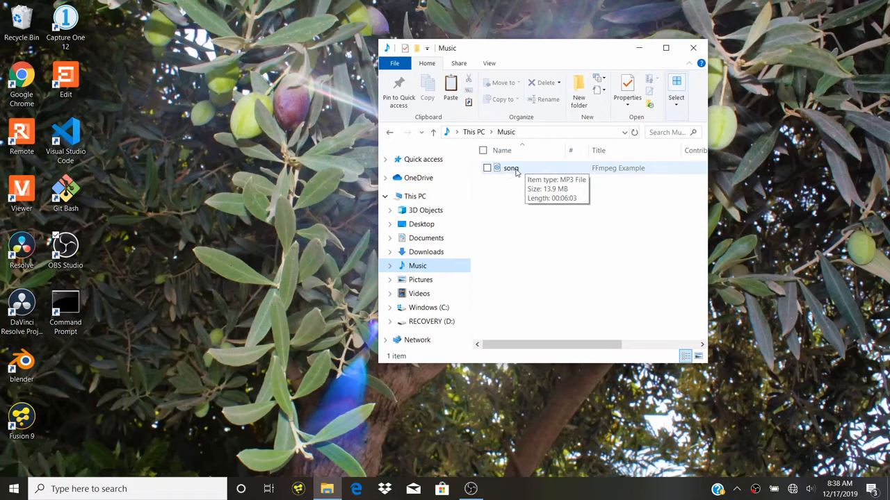
Step: Copy the song MP3 from the Music folder via its context menu
right_click(511, 167)
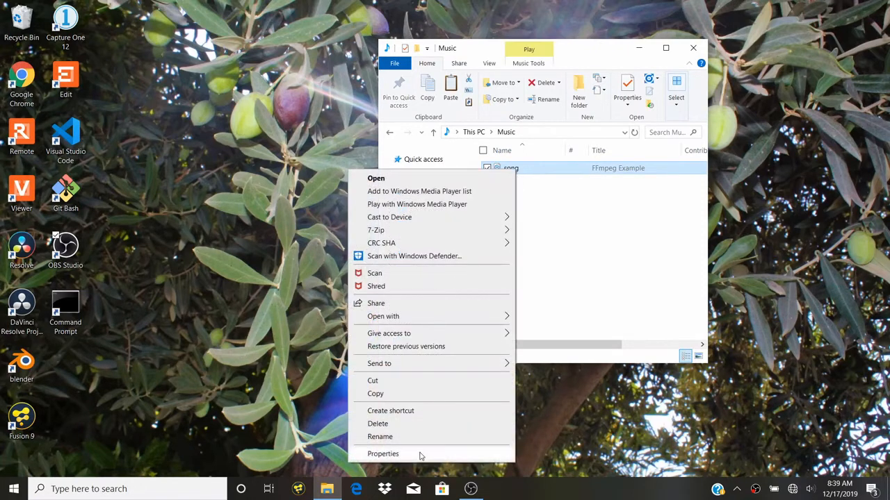
click(384, 453)
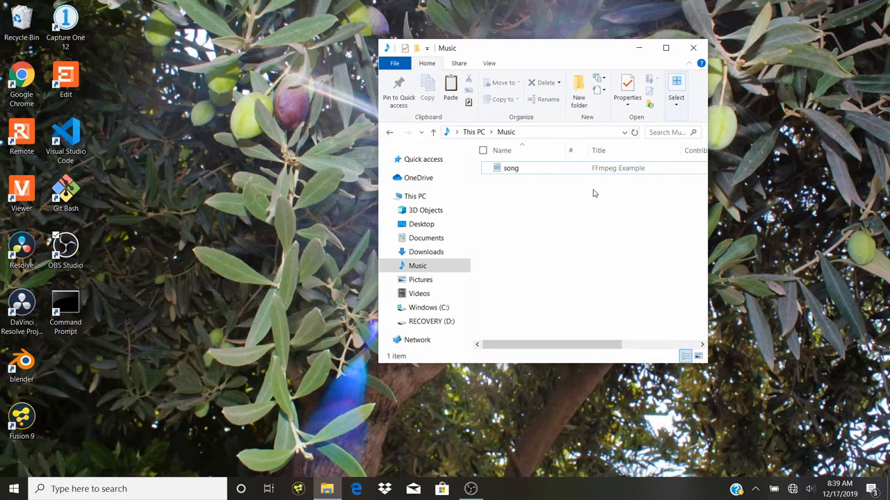
click(511, 167)
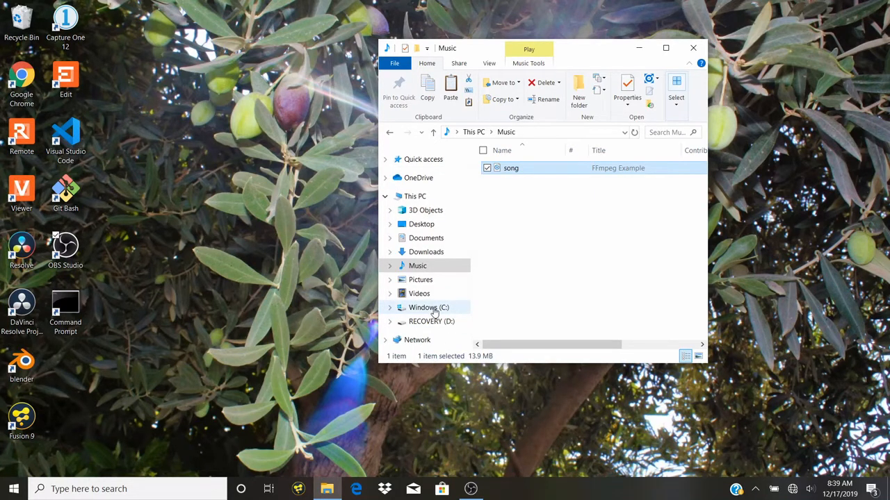
Step: Paste the song MP3 into C:\Users\keter, then return to Music
click(428, 308)
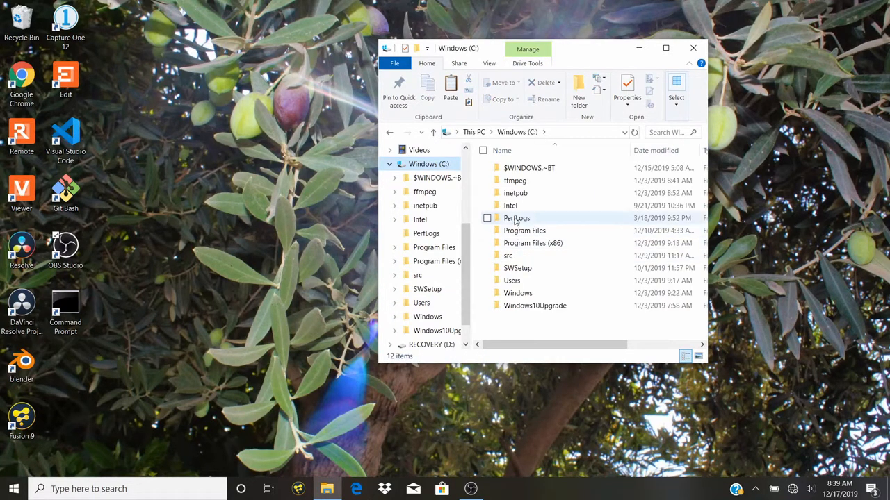
double_click(511, 281)
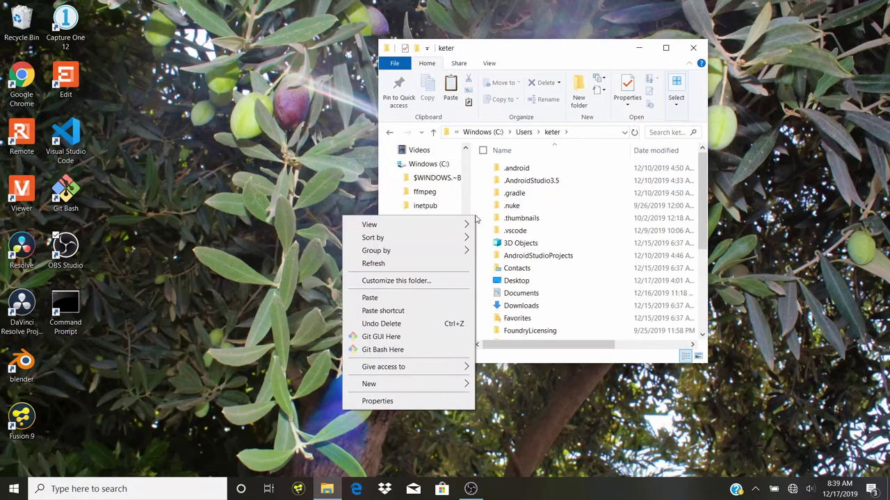
mouse_move(406, 300)
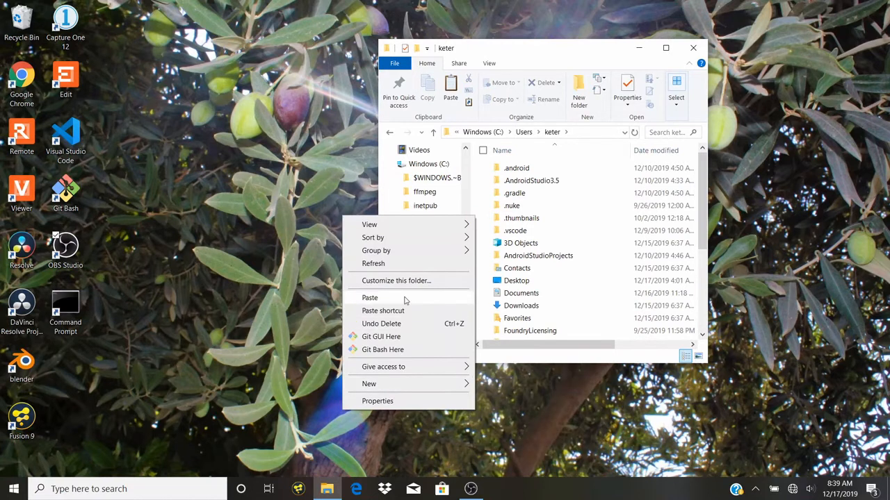
click(369, 297)
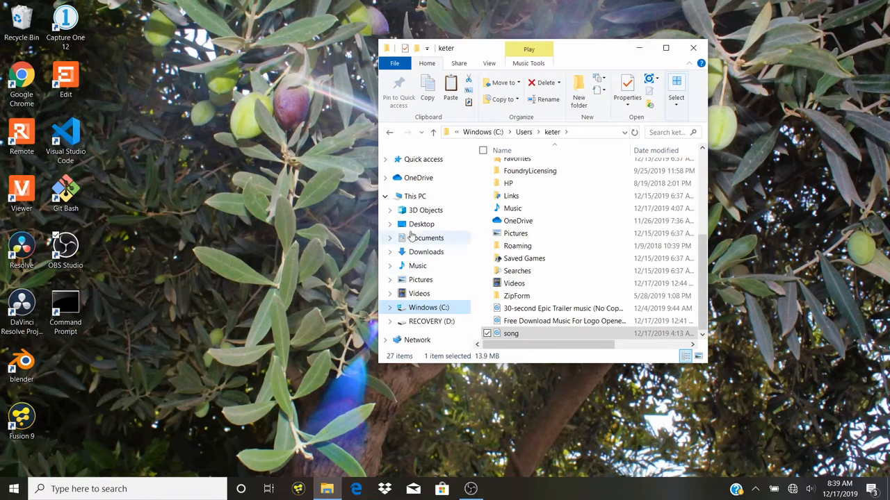
click(417, 265)
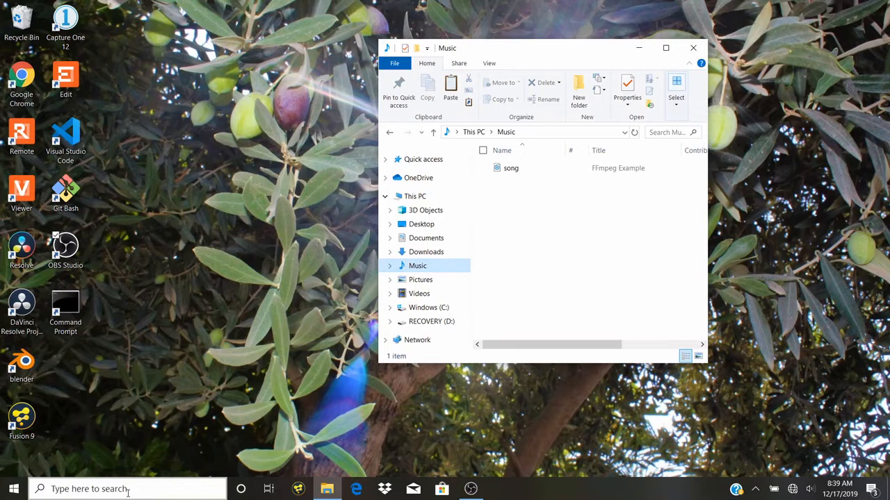
text(cv)
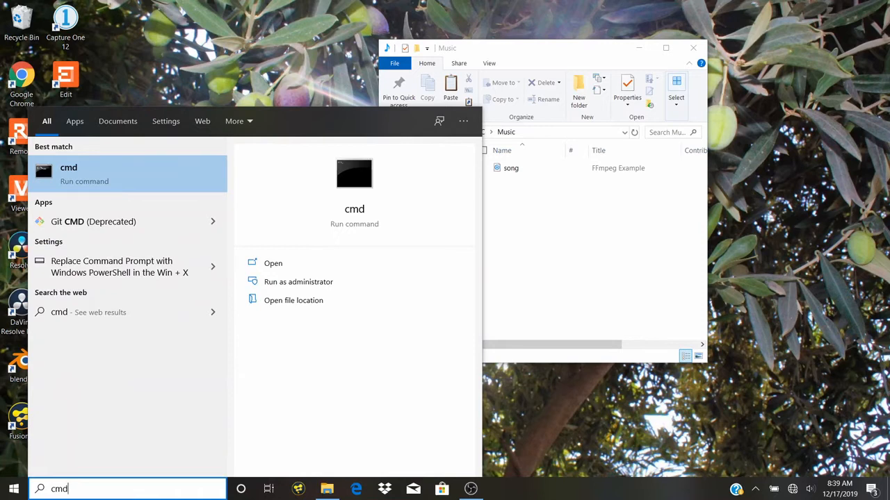
mouse_move(311, 328)
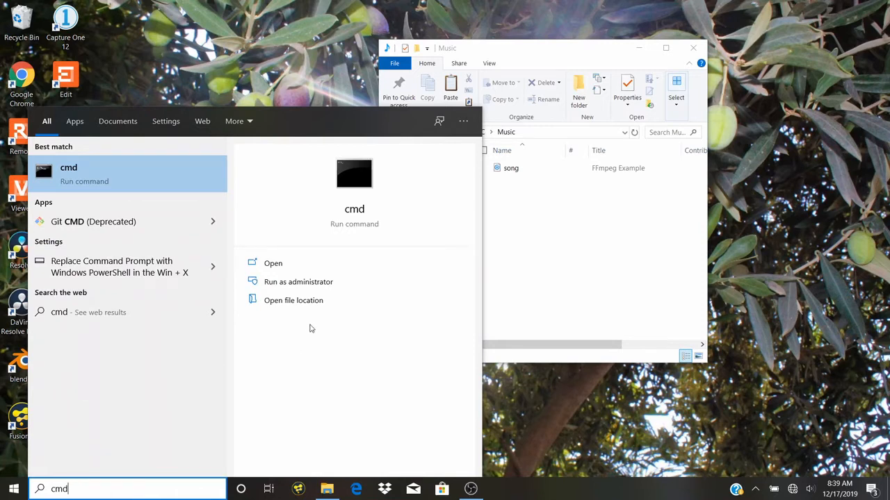
mouse_move(292, 301)
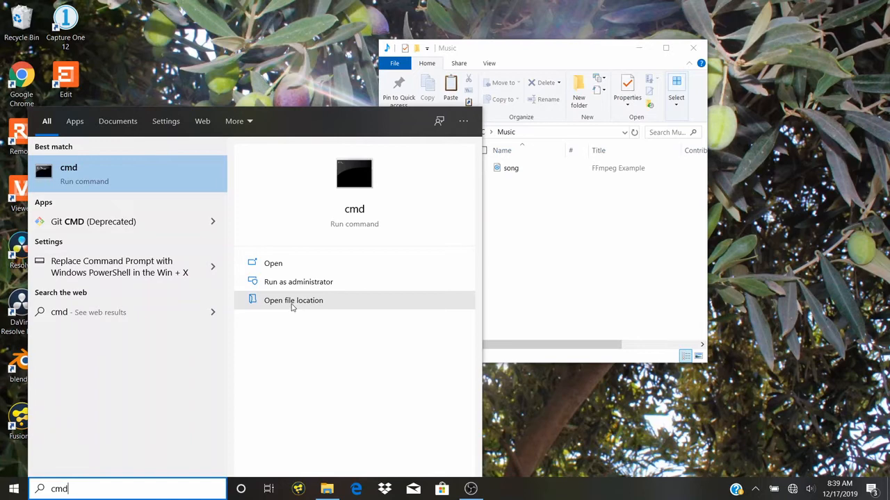
click(293, 301)
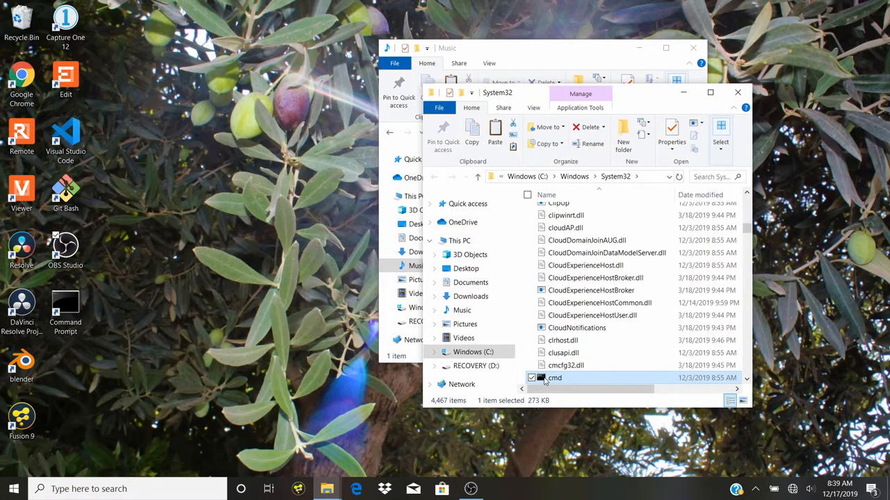
right_click(554, 378)
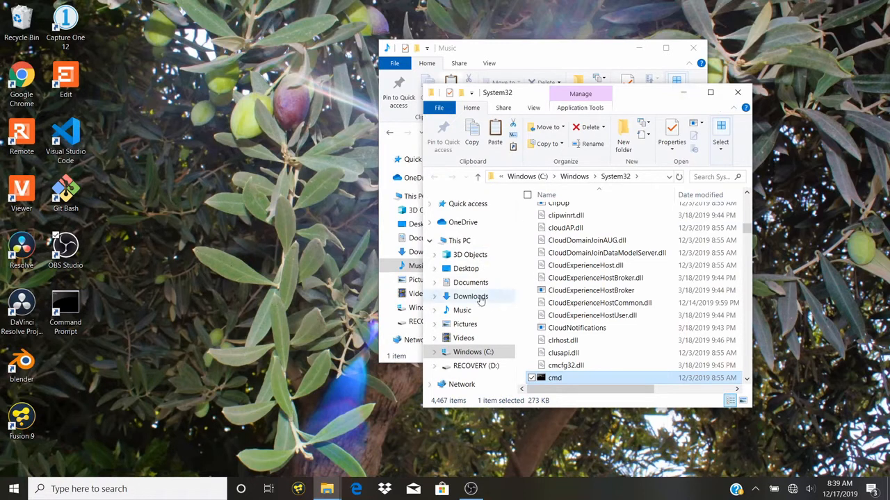
click(466, 268)
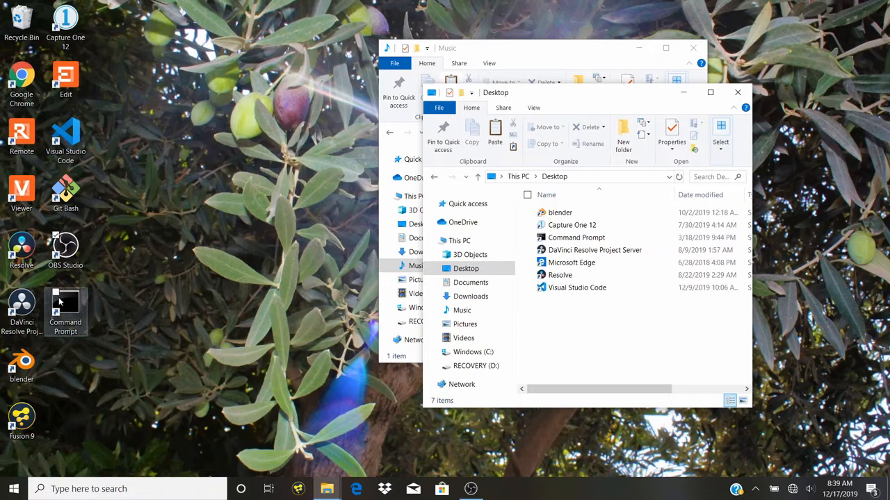
mouse_move(368, 297)
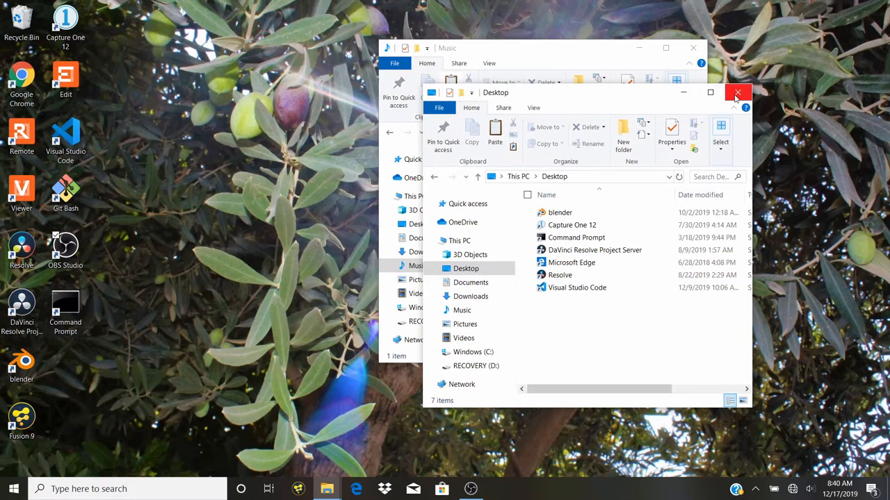
click(737, 92)
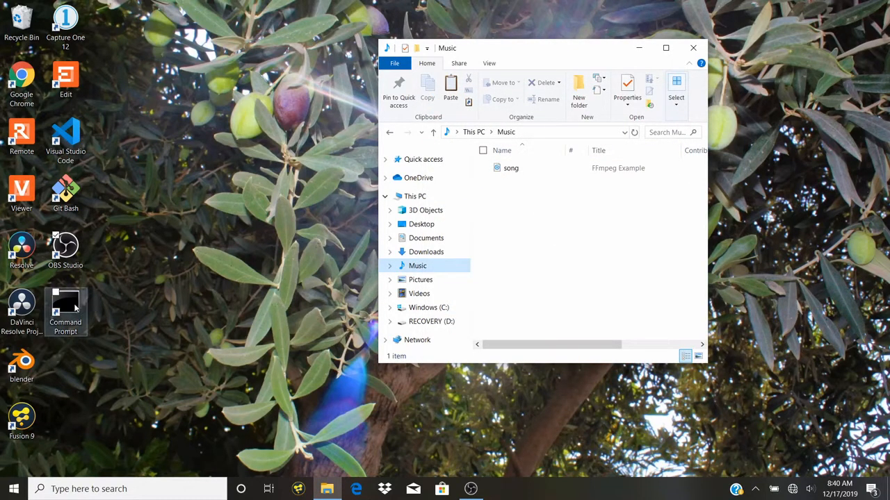
Step: Start Command Prompt and write 'ffmpeg -i song.mp3 song.wav' at the prompt
double_click(65, 306)
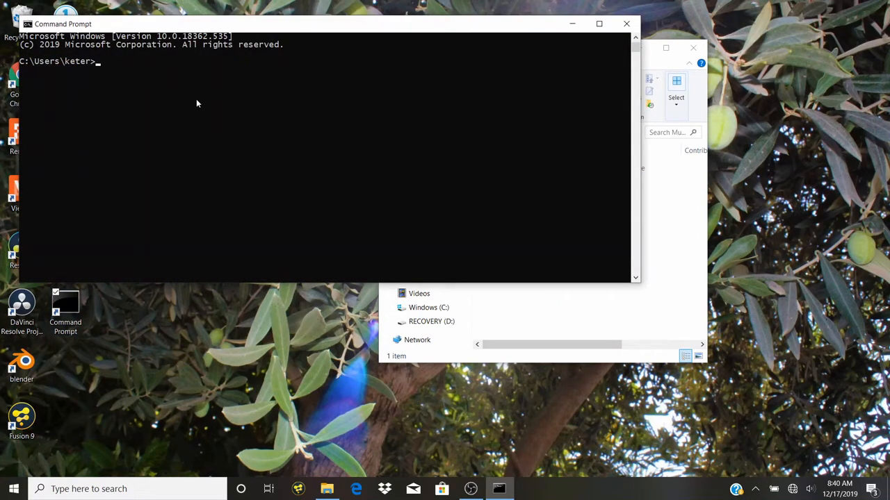
text(ffm)
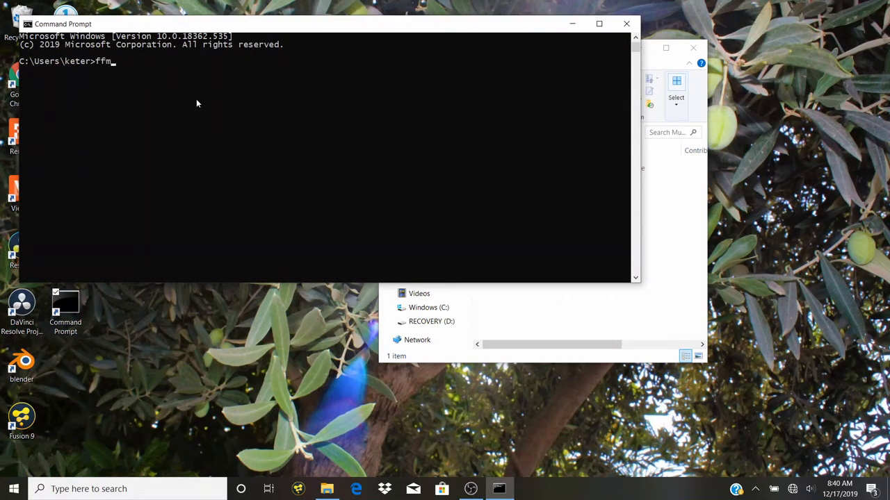
text(peg -)
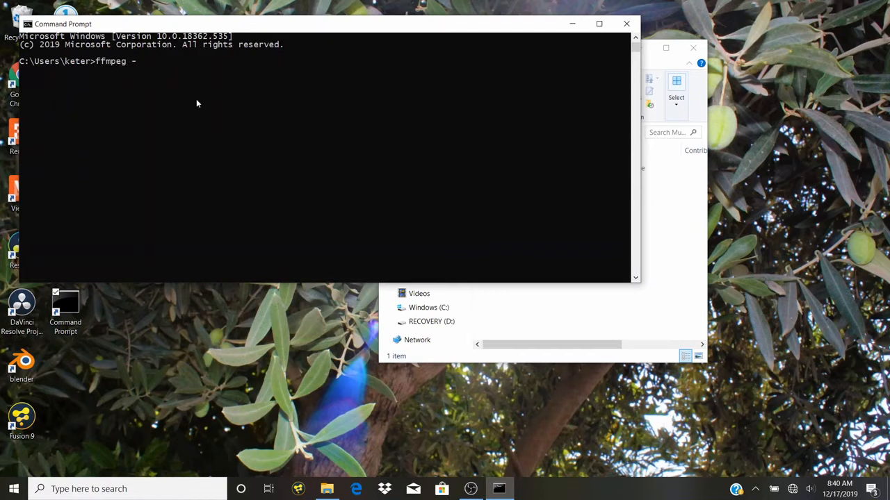
text(i)
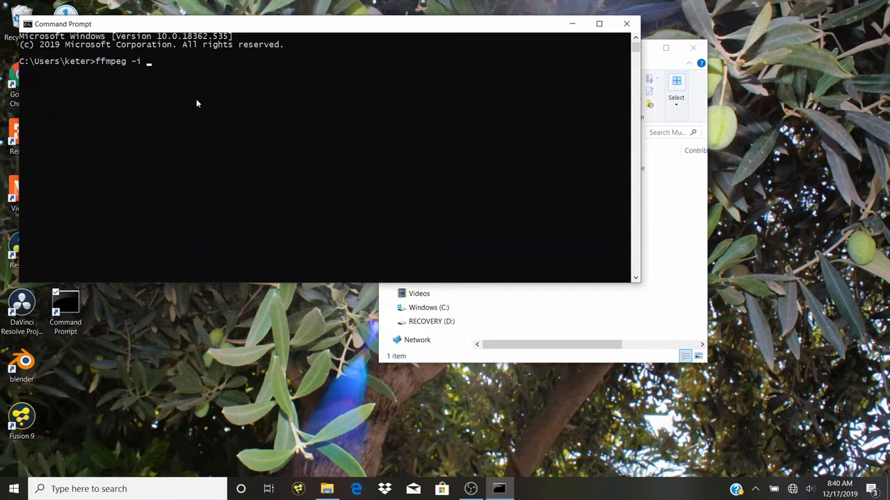
text(song)
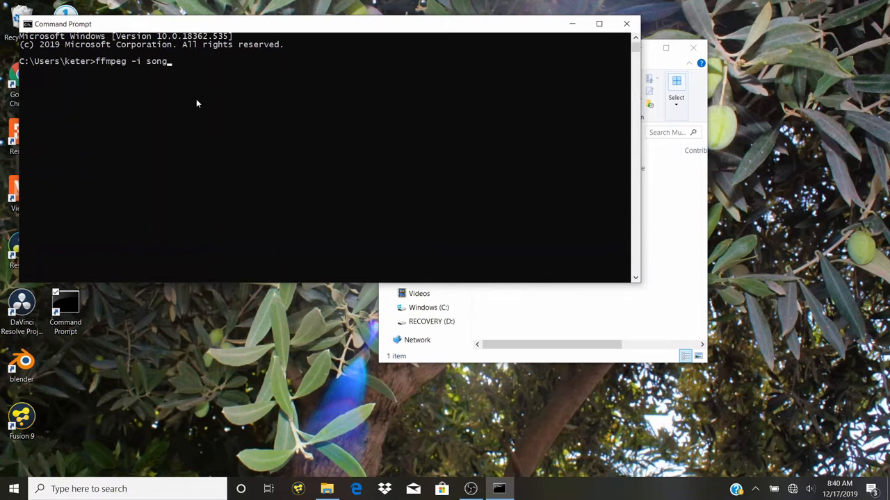
text(.mp)
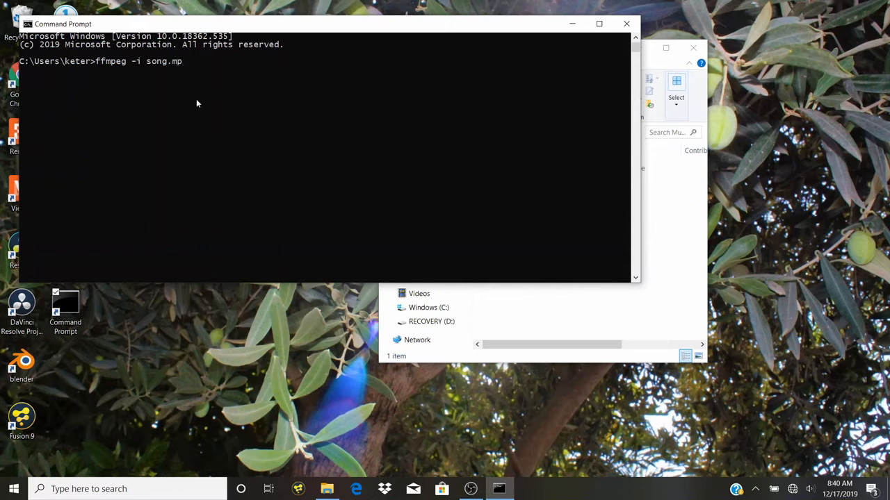
text(3)
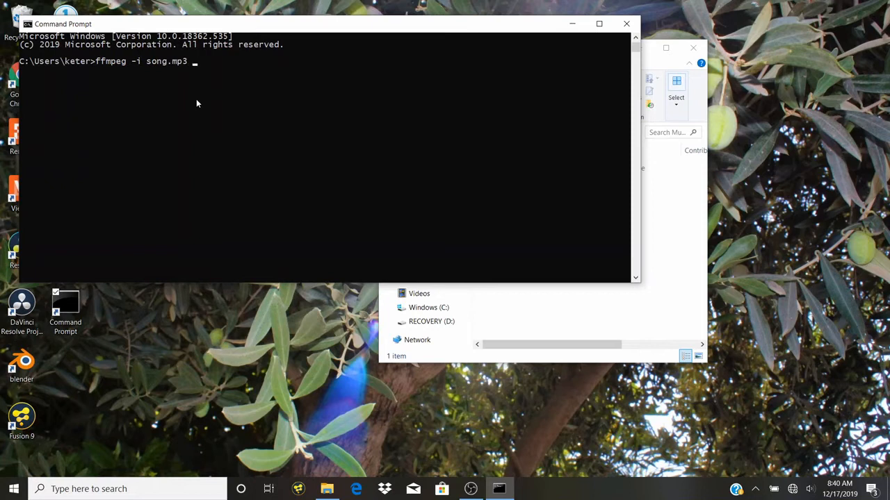
text(so)
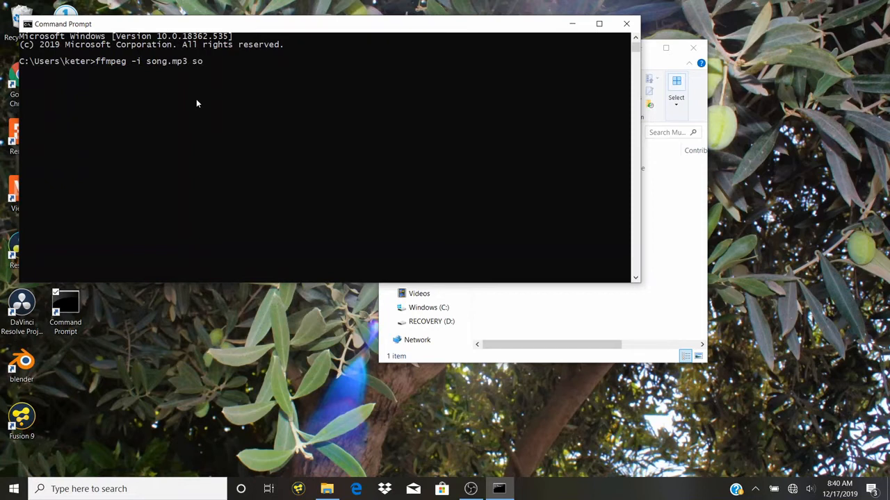
text(ng.)
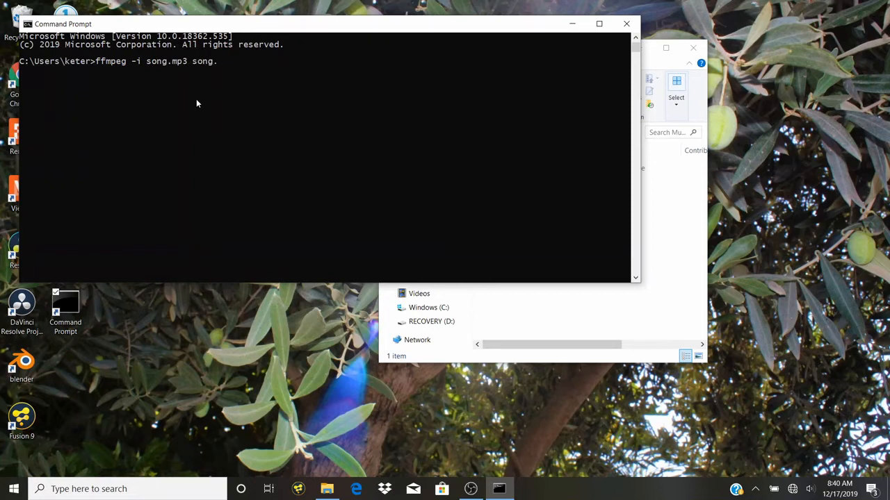
text(wav)
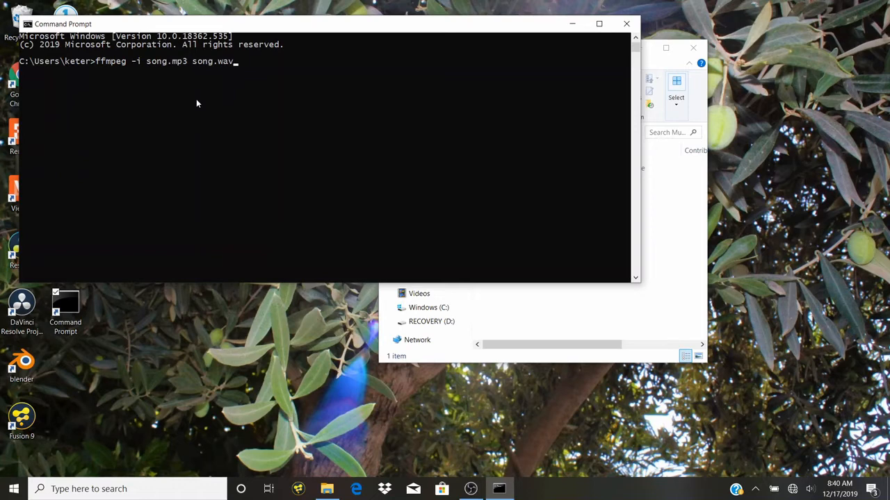
Step: Run the ffmpeg conversion producing song.wav, then exit Command Prompt
key(Return)
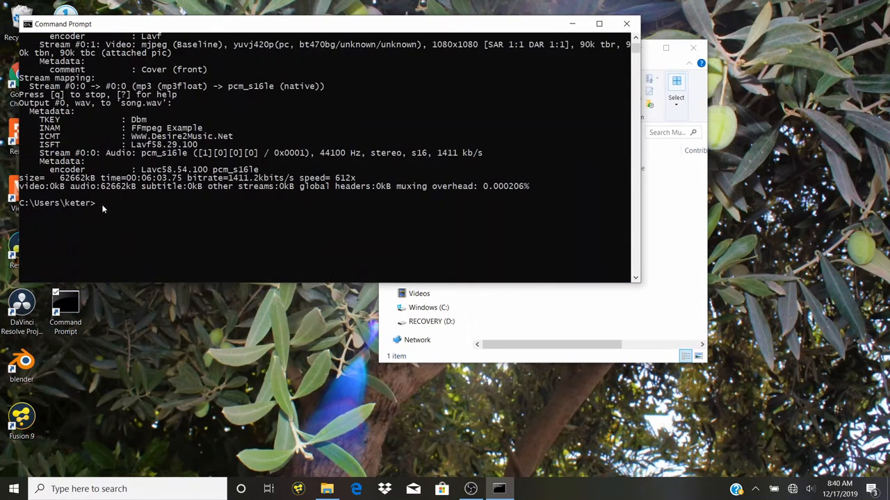
mouse_move(120, 213)
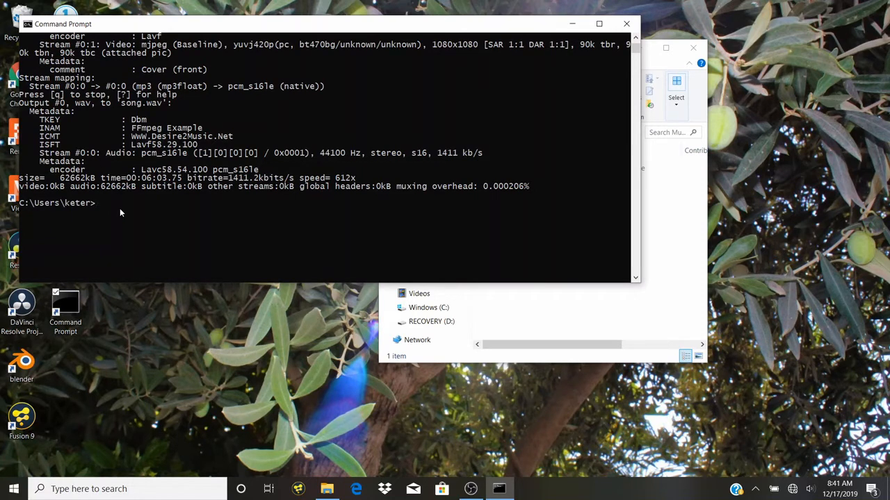
text(exit)
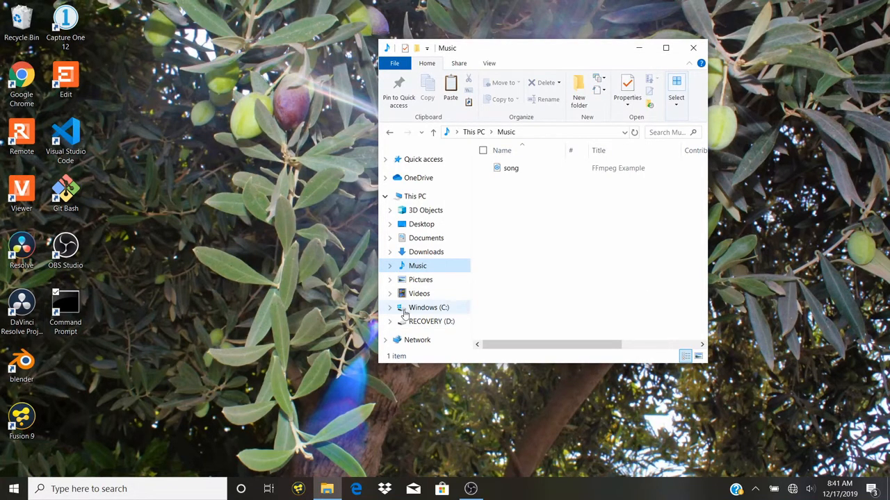
Step: Go to C:\Users\keter with both song files and view the MP3's properties (13.9 MB)
click(428, 307)
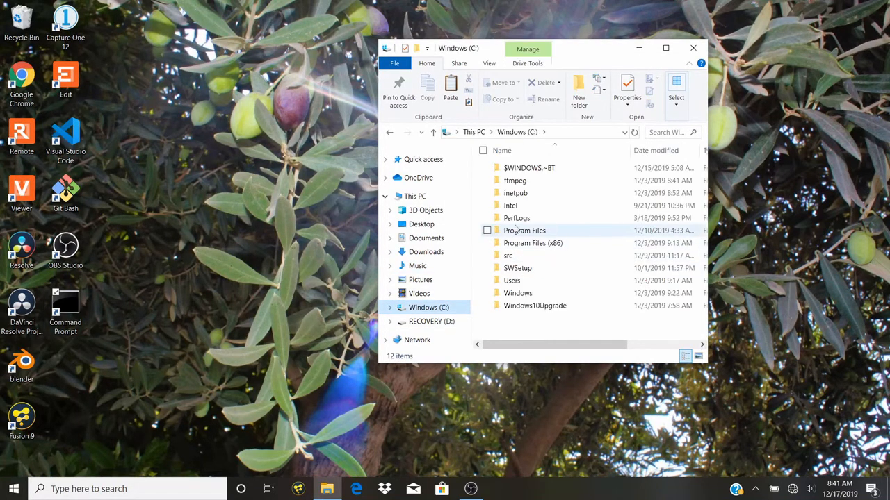
double_click(511, 281)
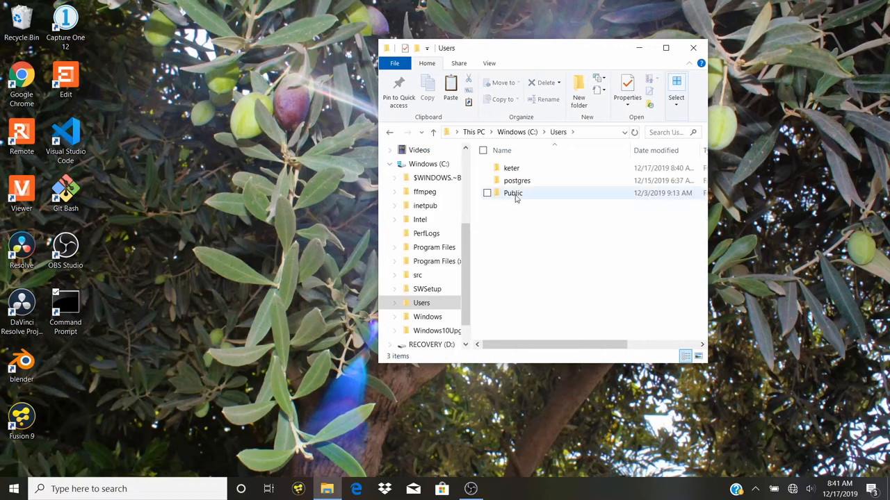
double_click(512, 167)
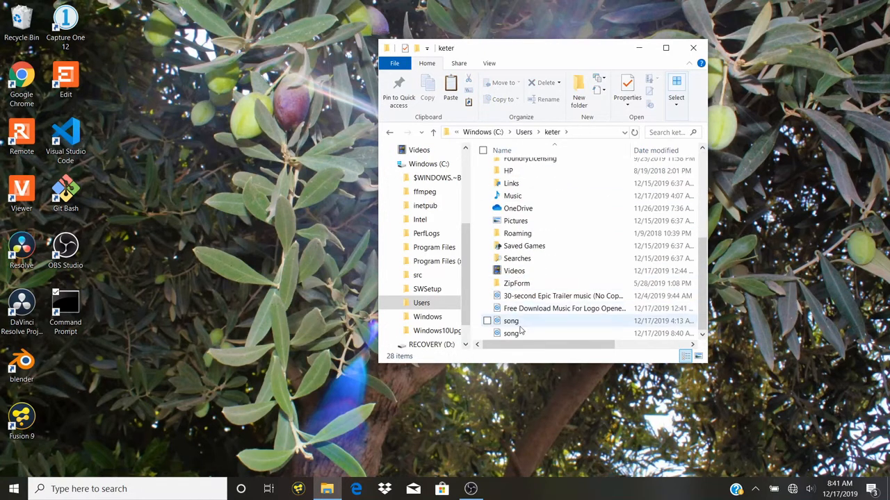
right_click(512, 320)
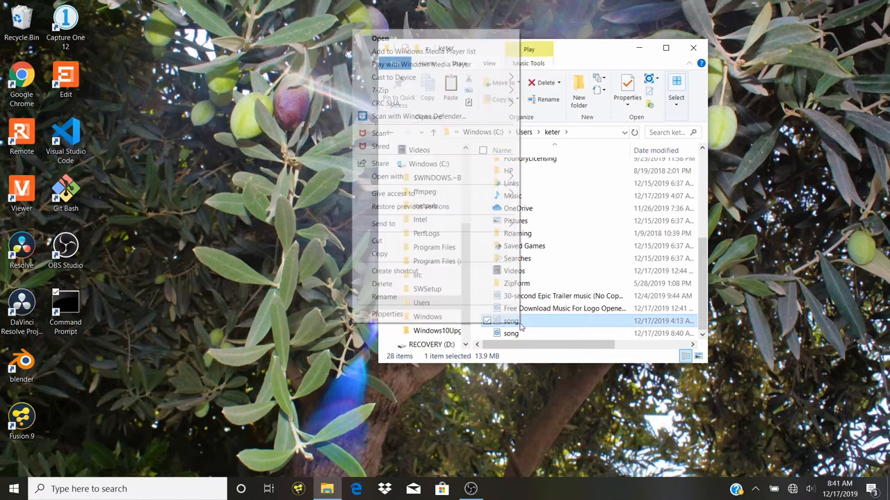
click(386, 314)
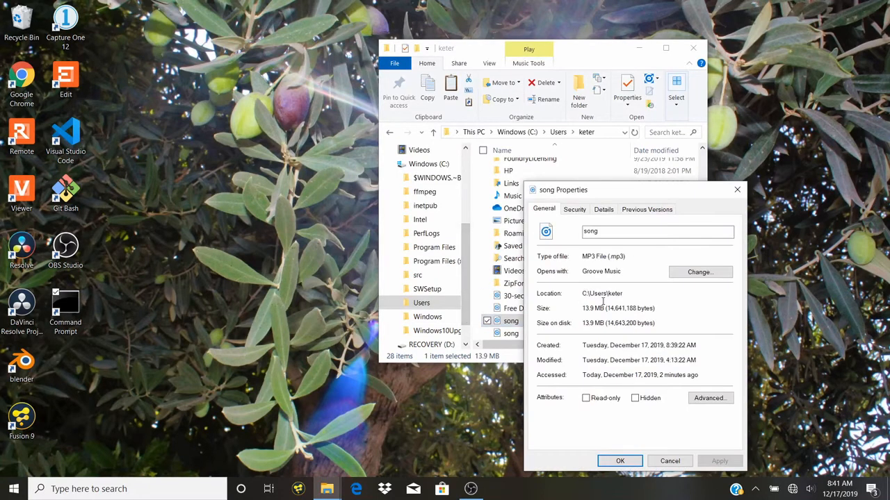
mouse_move(592, 256)
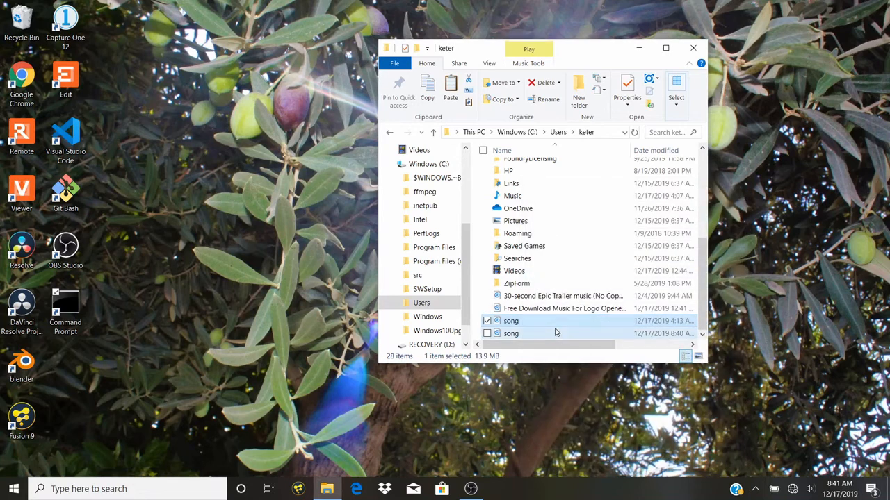
right_click(511, 334)
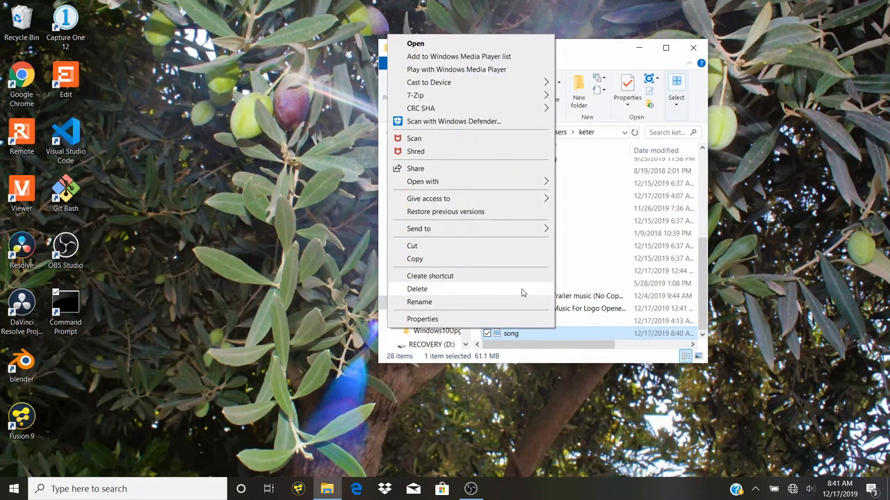
click(422, 318)
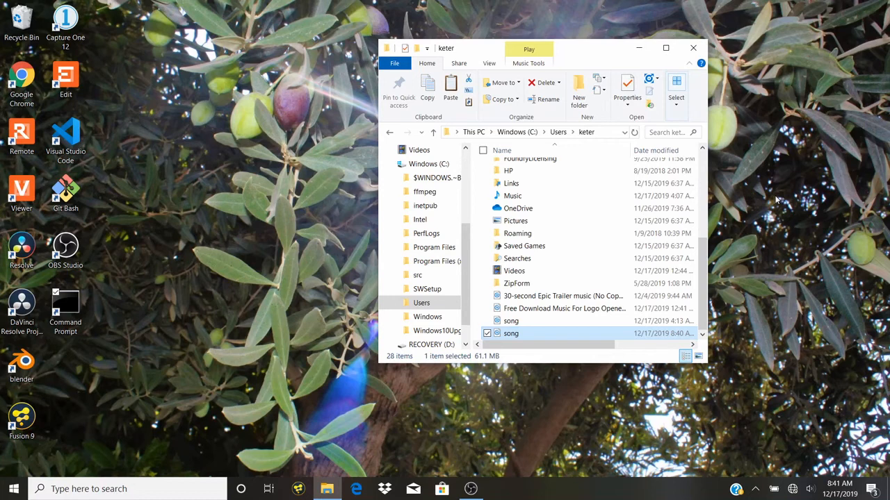
mouse_move(758, 197)
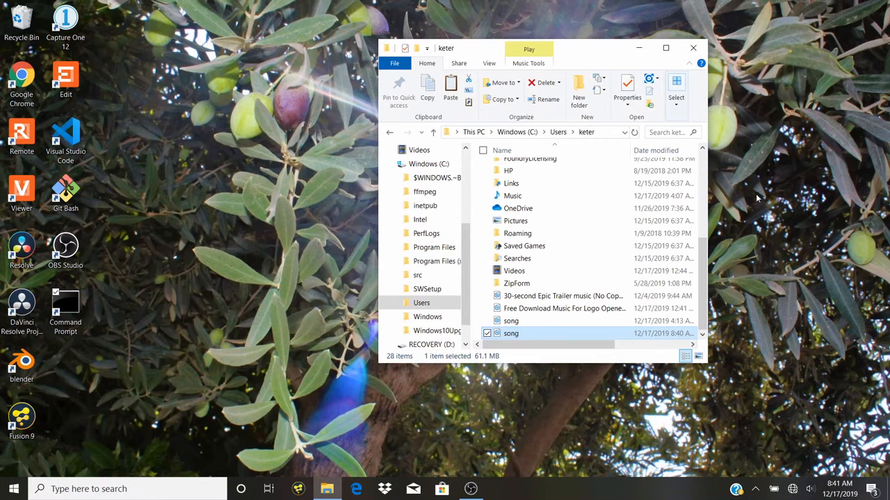
mouse_move(312, 341)
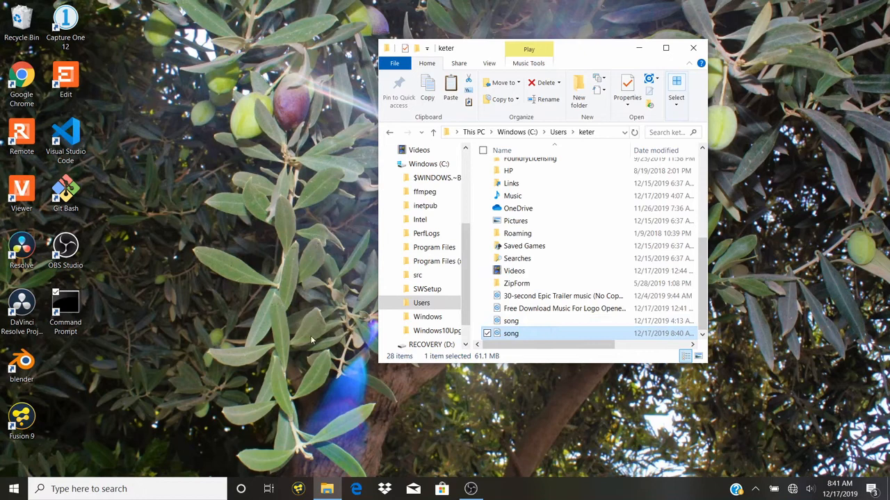